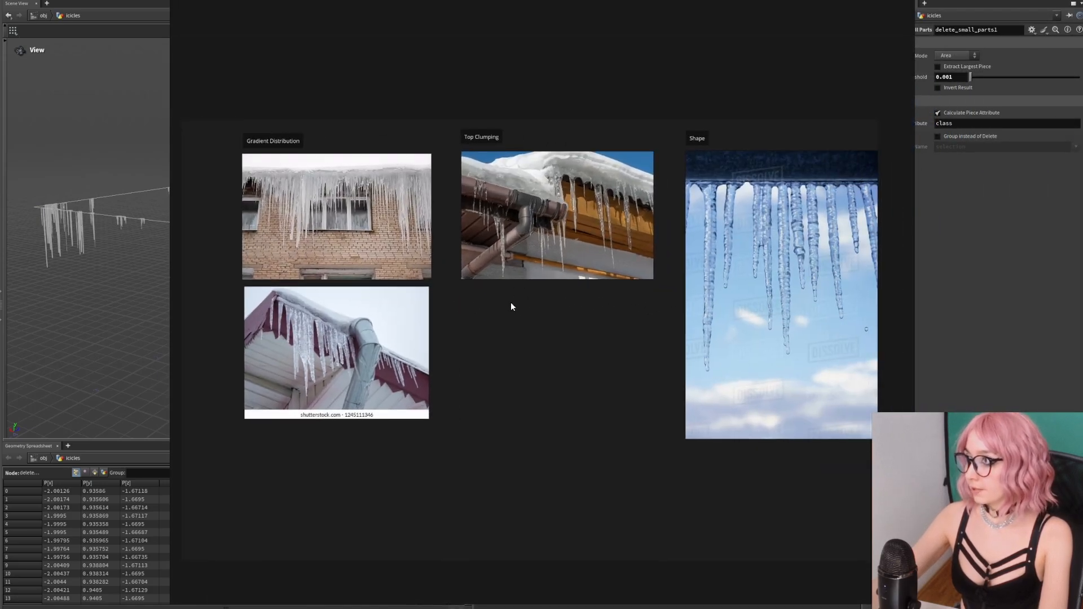
mouse_move(331, 225)
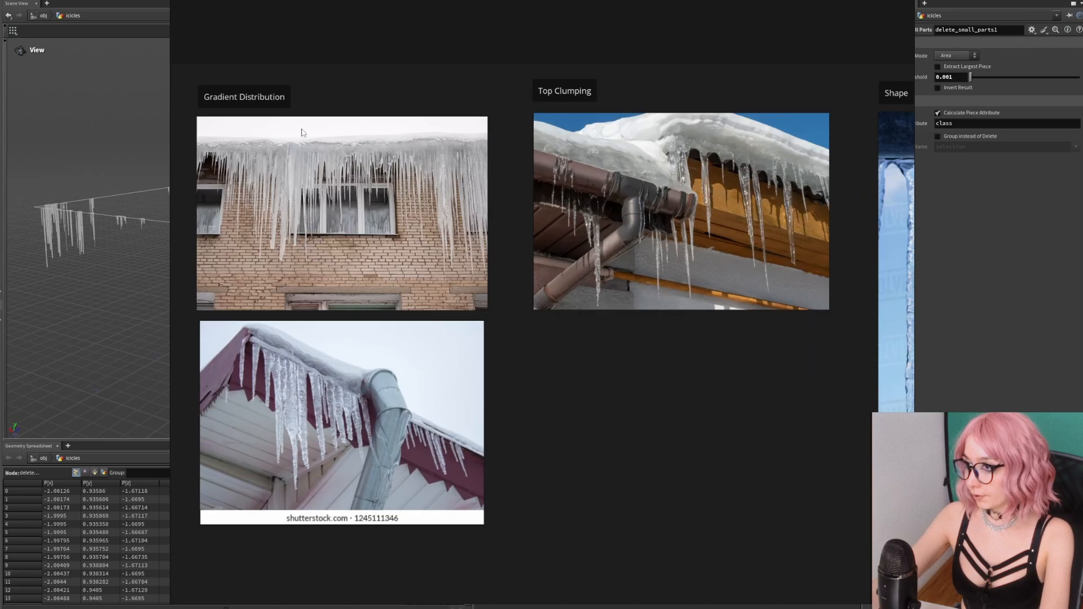
Step: Zoom the PureRef board in on the 'Shape' icicle reference image
scroll(down, 3)
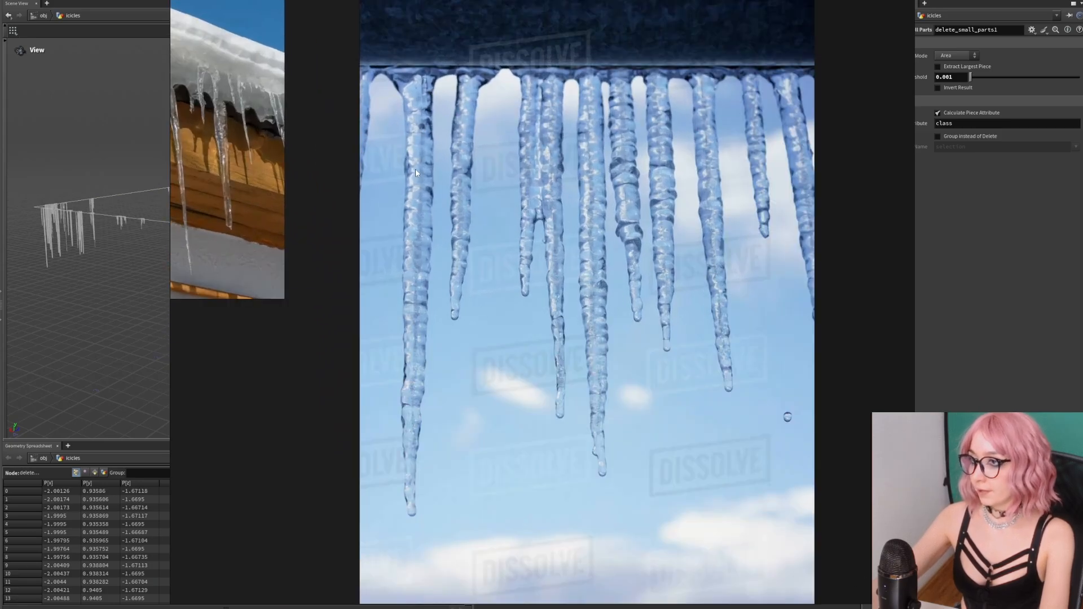
mouse_move(385, 326)
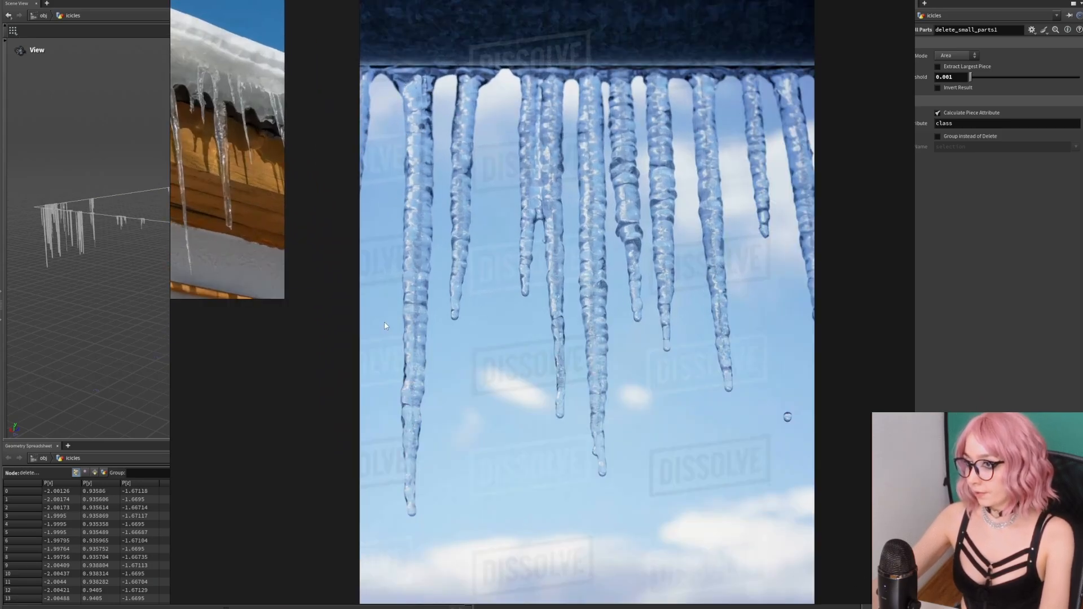
mouse_move(431, 224)
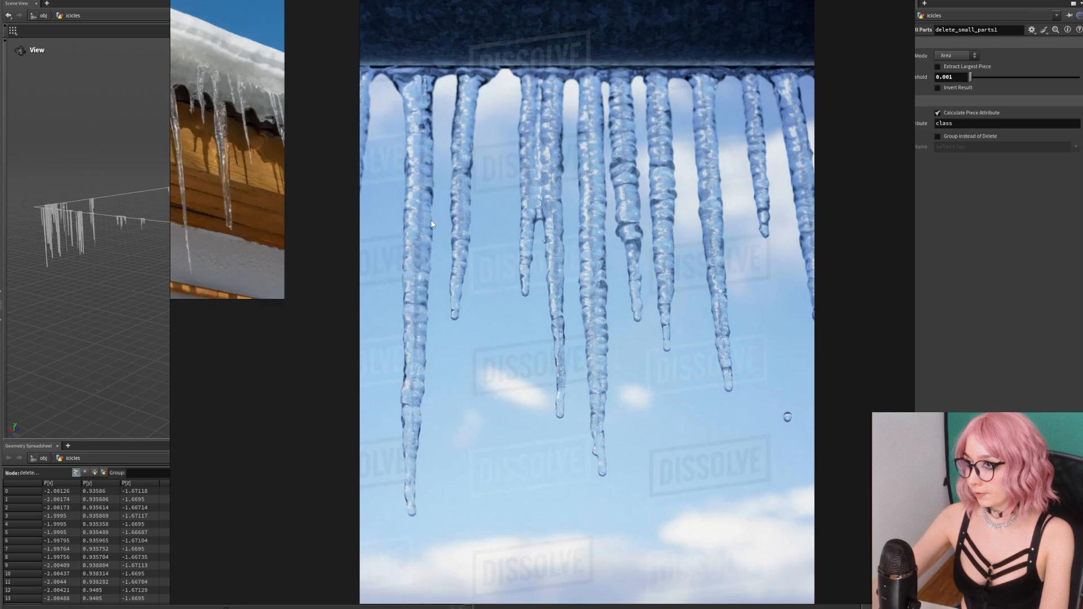
mouse_move(412, 268)
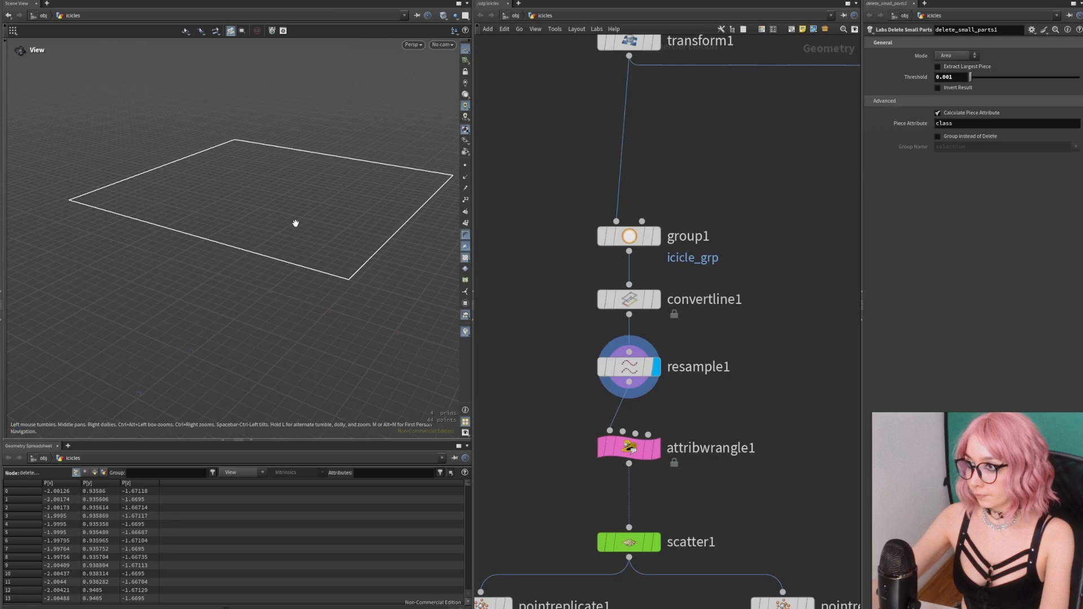
Step: Lower the attribwrangle1 distribution ramp's middle point so icicle points thin toward mid-edge
drag(295, 223, 261, 164)
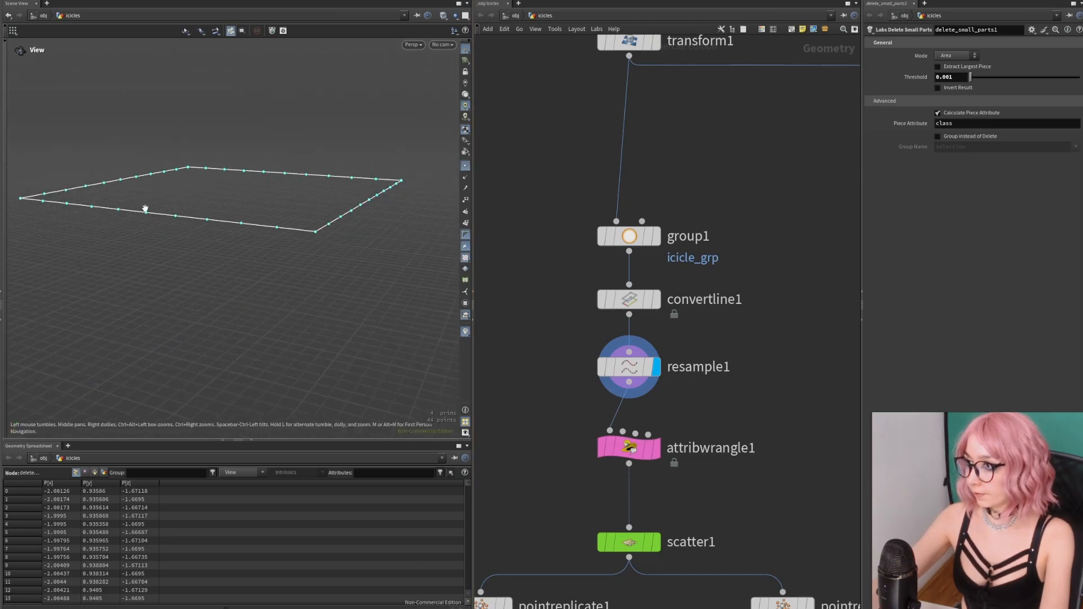
click(628, 447)
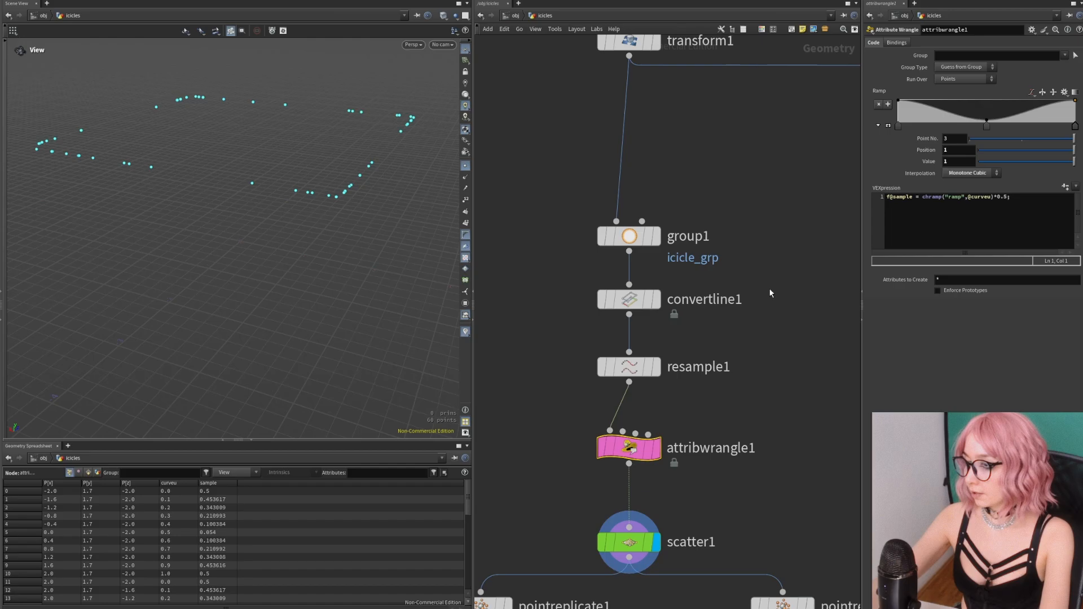
drag(985, 126, 1007, 125)
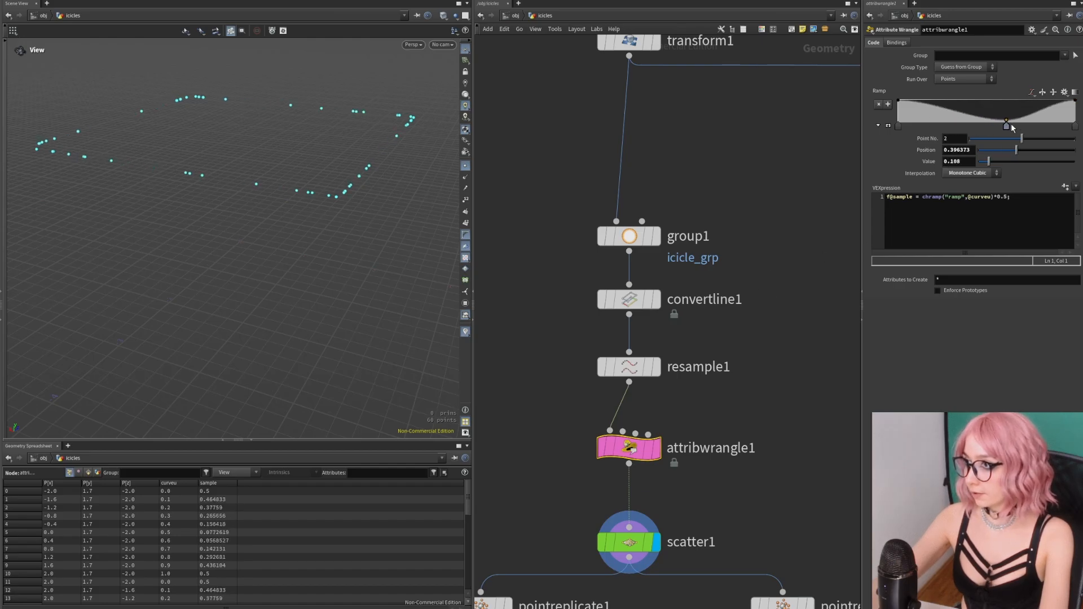
drag(1006, 123, 972, 108)
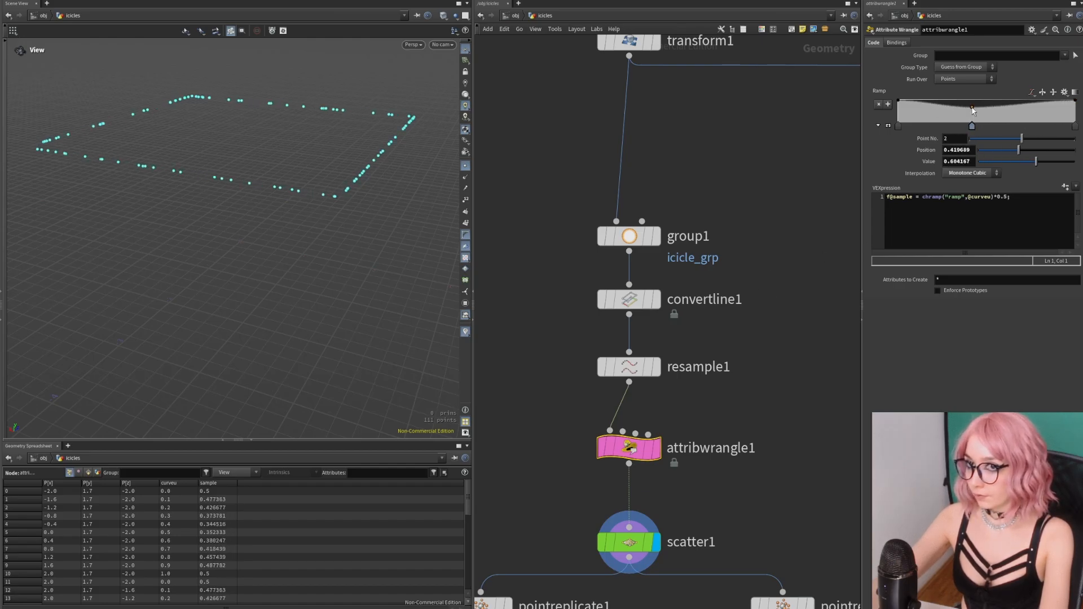
drag(972, 112, 972, 161)
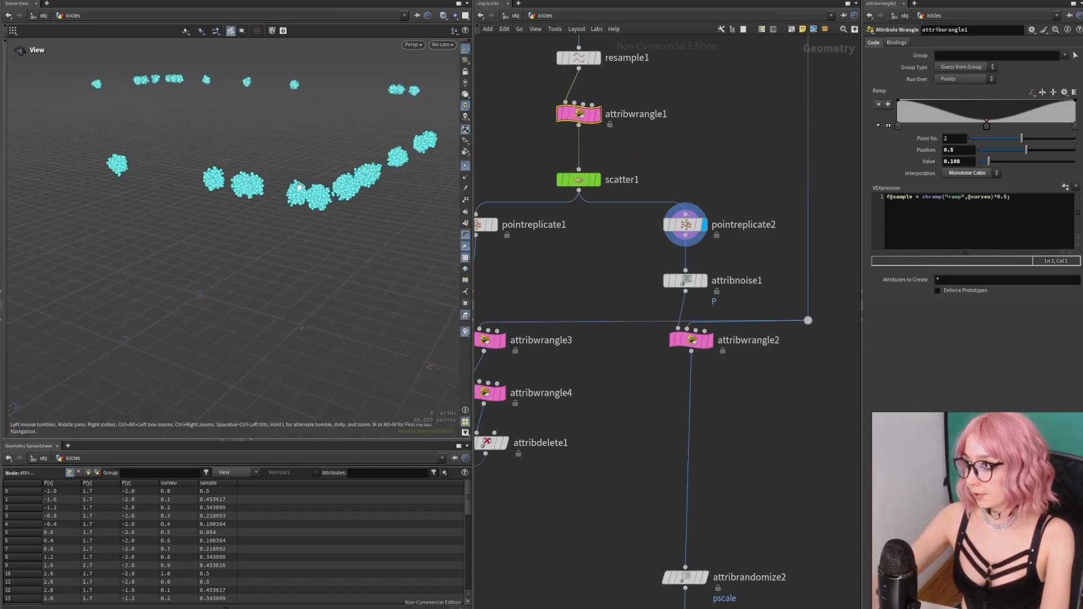
Step: Display attribwrangle2's roof-snapped clump points and follow the chain to vdbfromparticles1
click(684, 280)
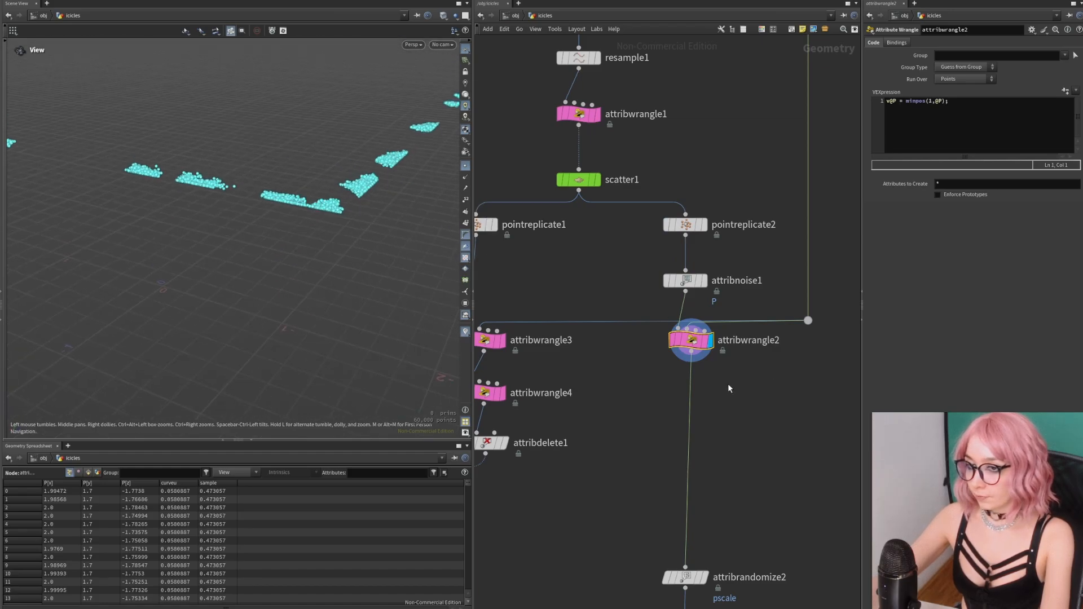
scroll(down, 3)
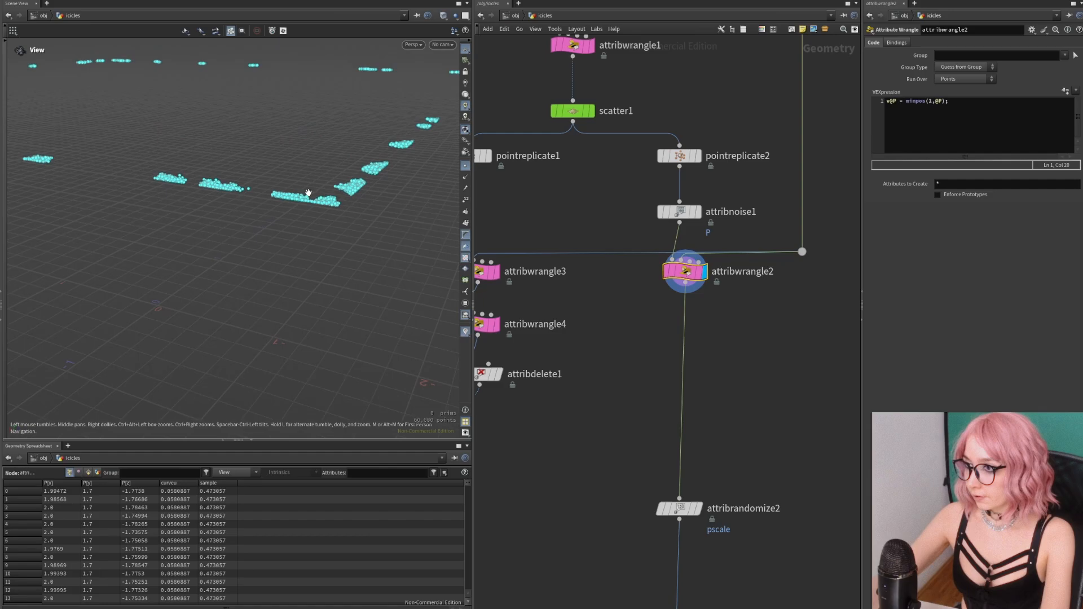
scroll(down, 3)
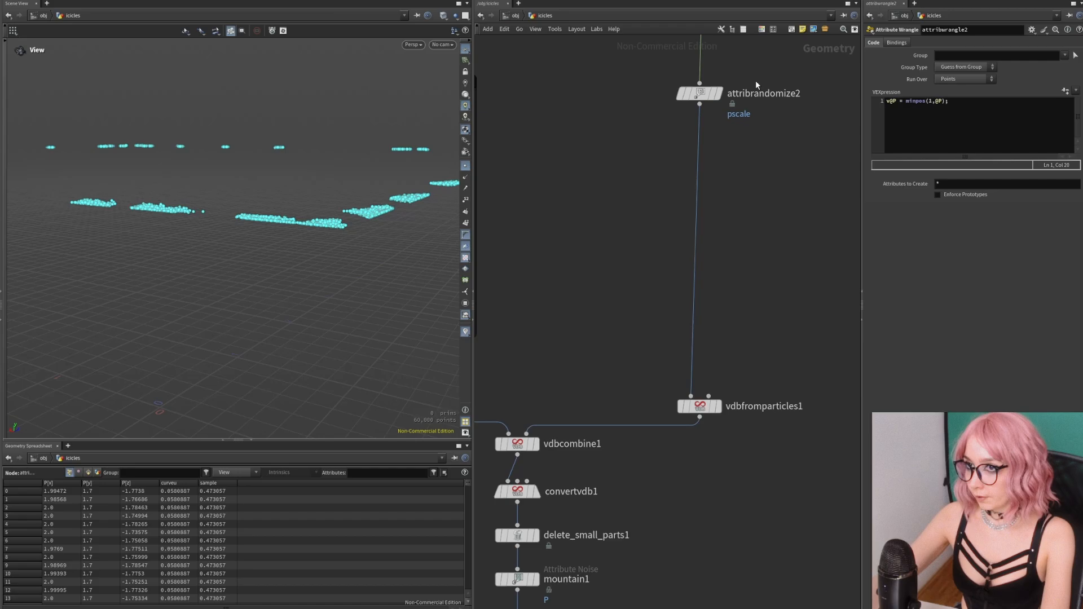
Step: Inspect vdbfromparticles1's voxel settings and show the pointreplicate1 anchor points
click(699, 406)
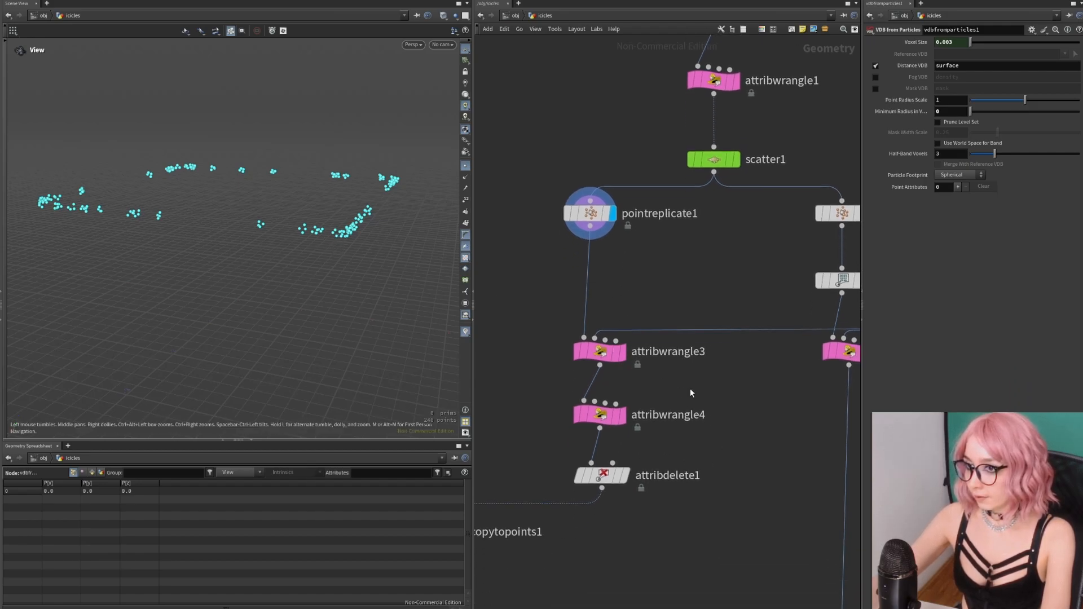
Step: Show copytopoints1's icicle lines and set attribwrangle4's Scale Multiplier to 2.45
click(600, 351)
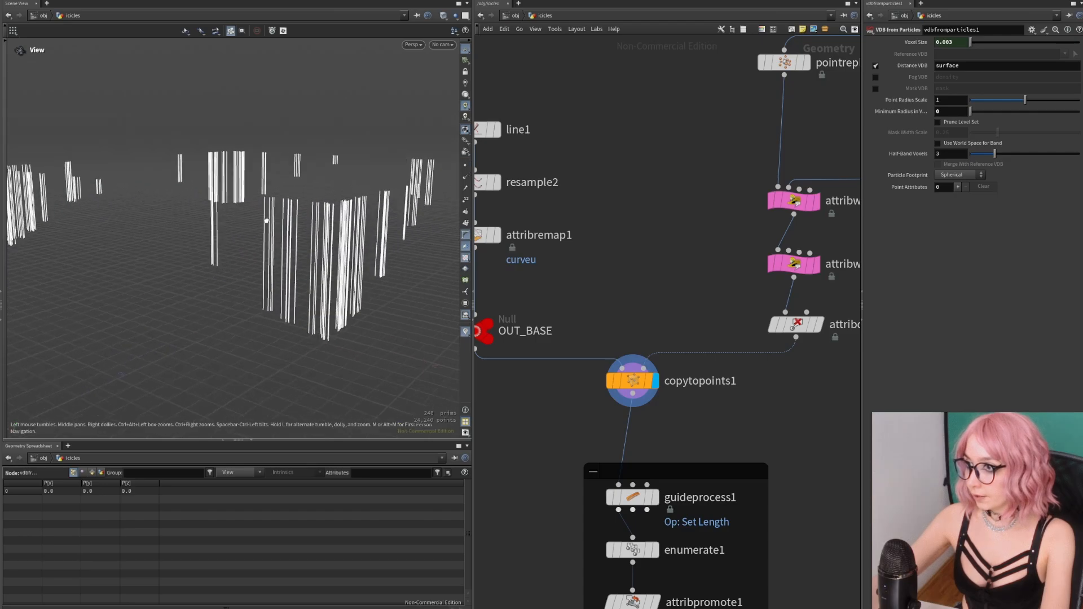
click(631, 381)
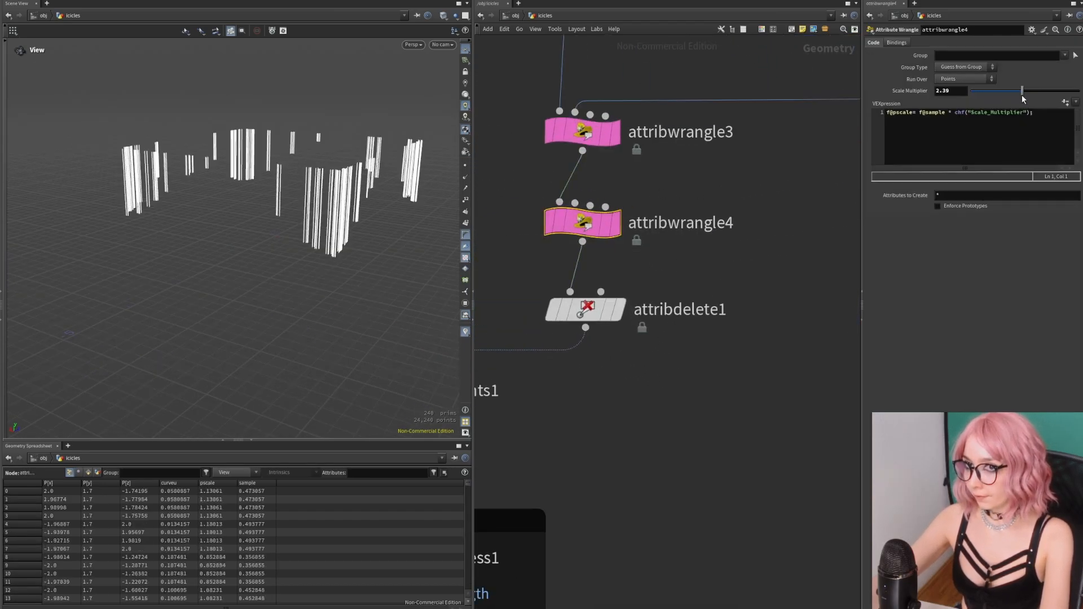
drag(1021, 90, 980, 90)
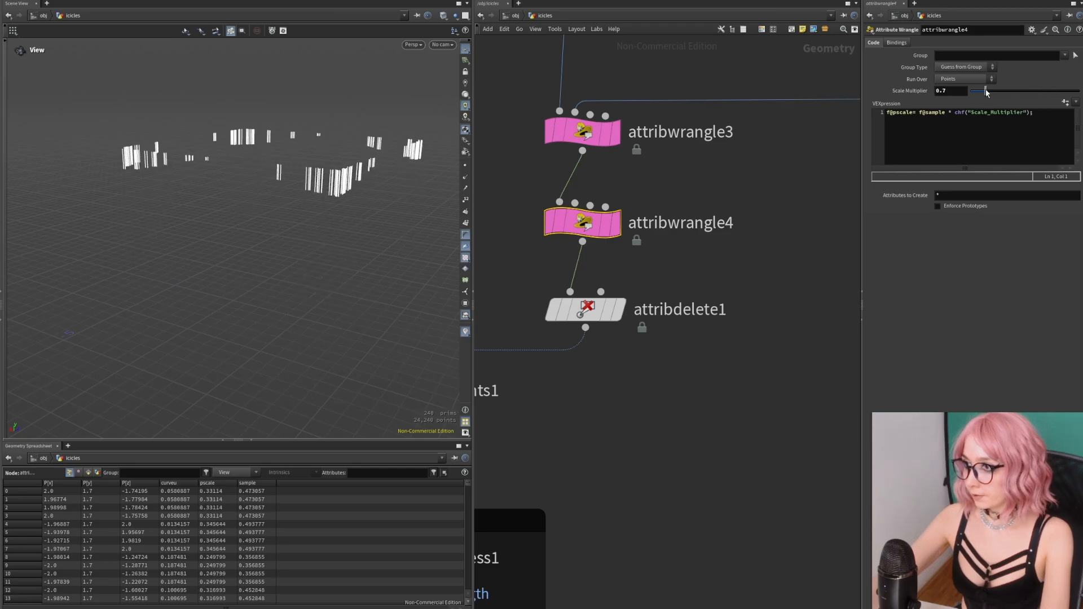
drag(987, 90, 1026, 90)
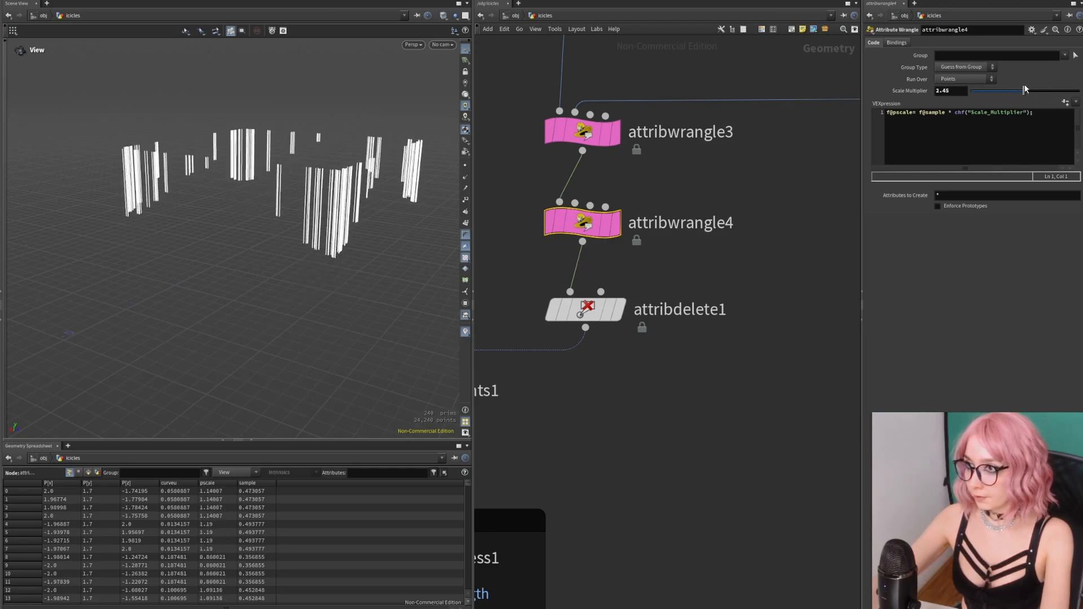
click(532, 326)
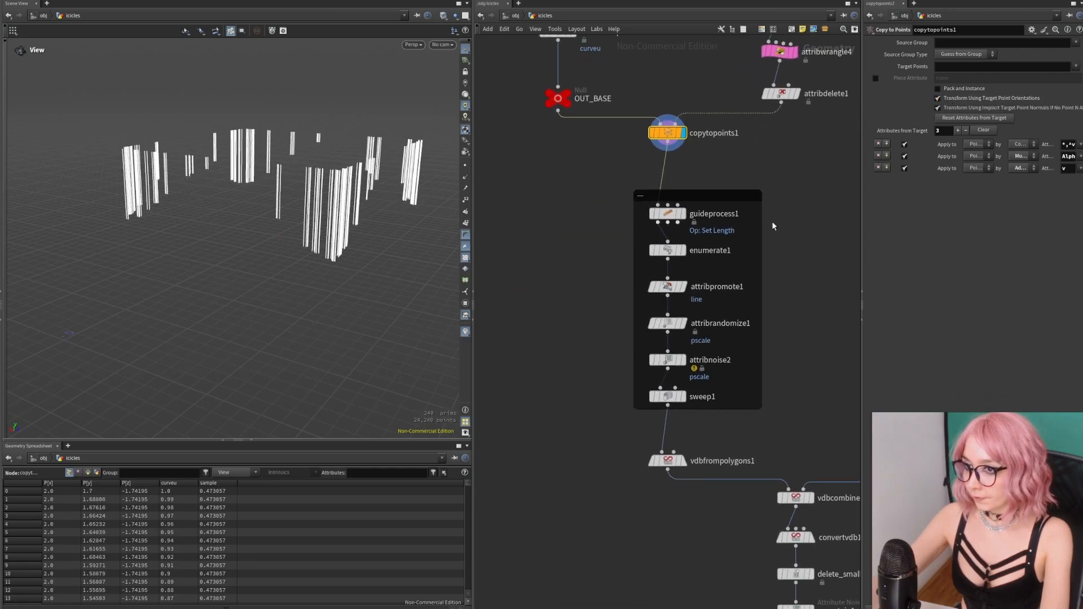
Step: Check guideprocess1's Set Length randomization and display sweep1's thin round tapered tubes
click(668, 212)
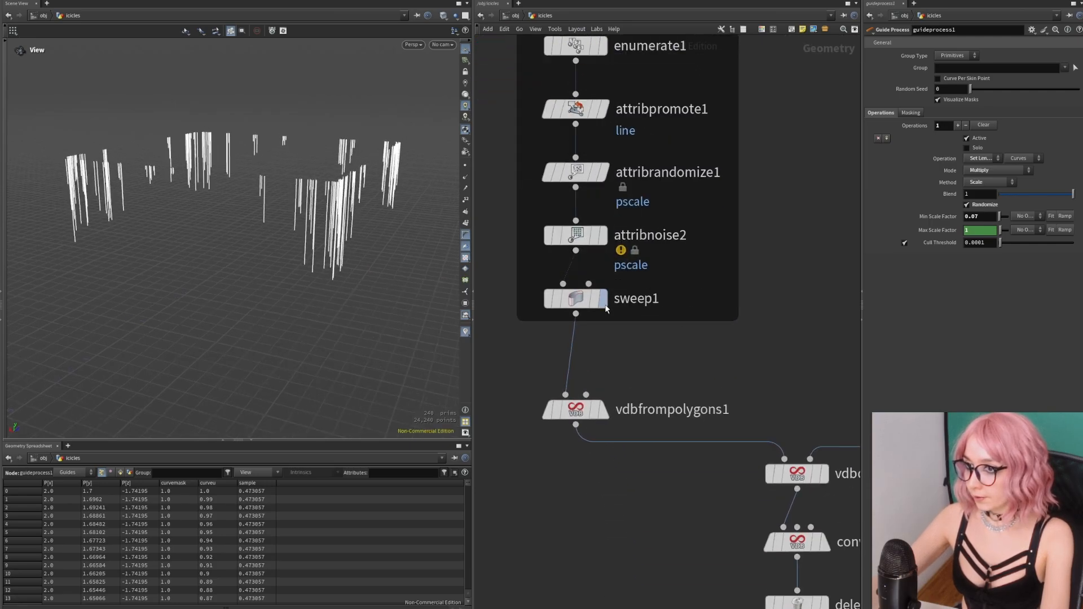
click(606, 299)
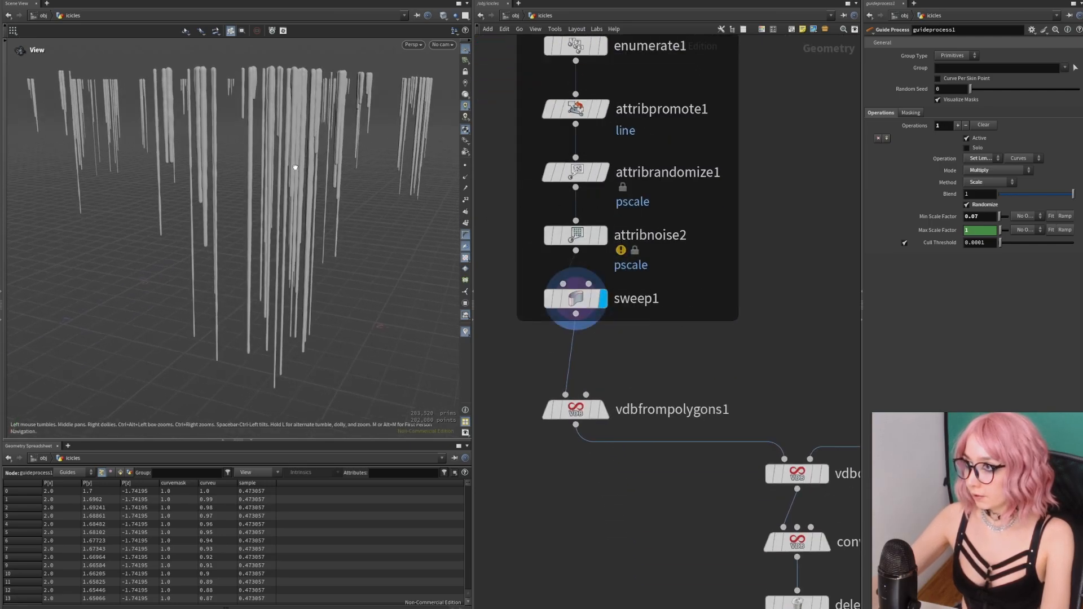
click(576, 297)
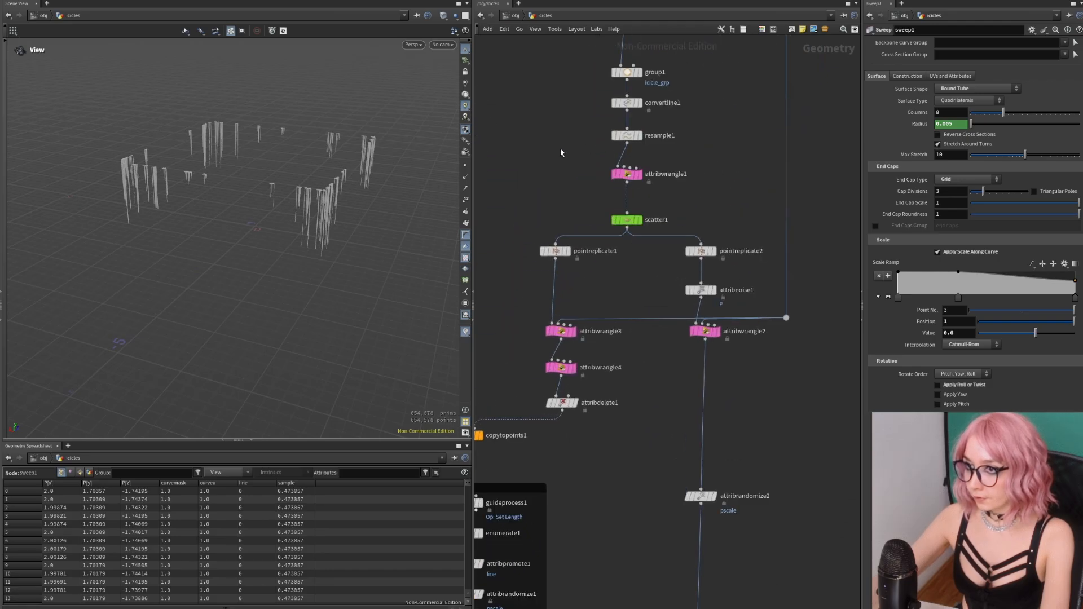
Step: Raise the attribwrangle1 ramp point to 0.344 and set attribwrangle4's Scale Multiplier to 1.36
click(626, 173)
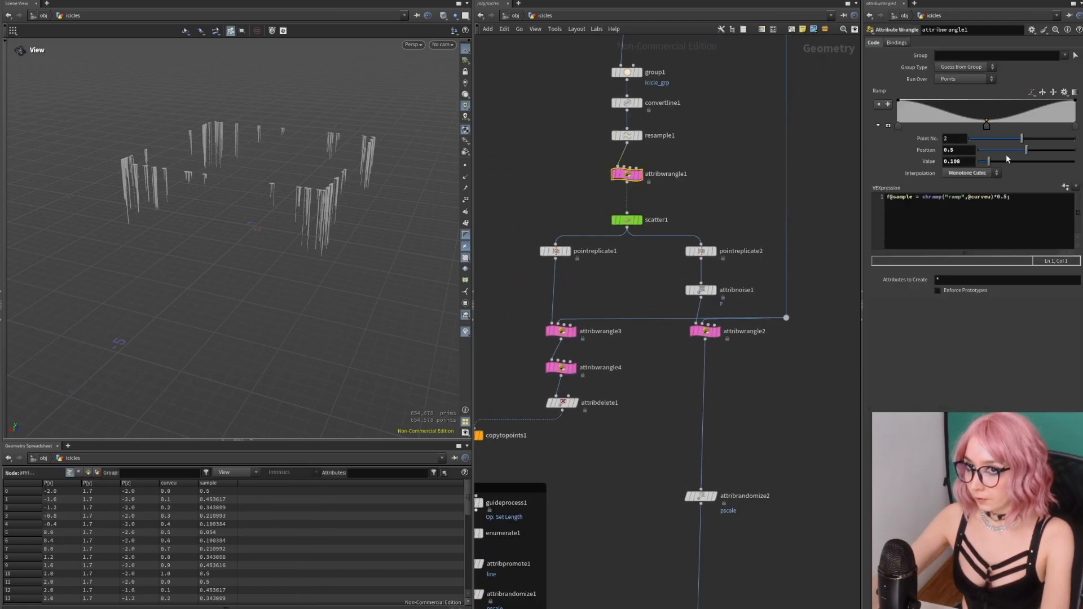
drag(981, 161, 1012, 160)
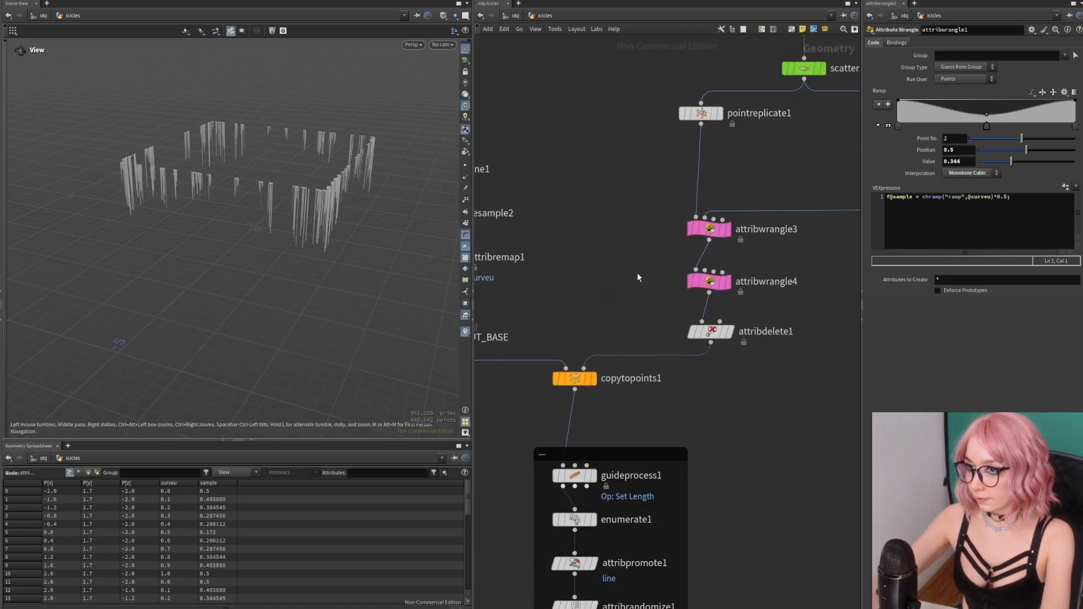
click(707, 281)
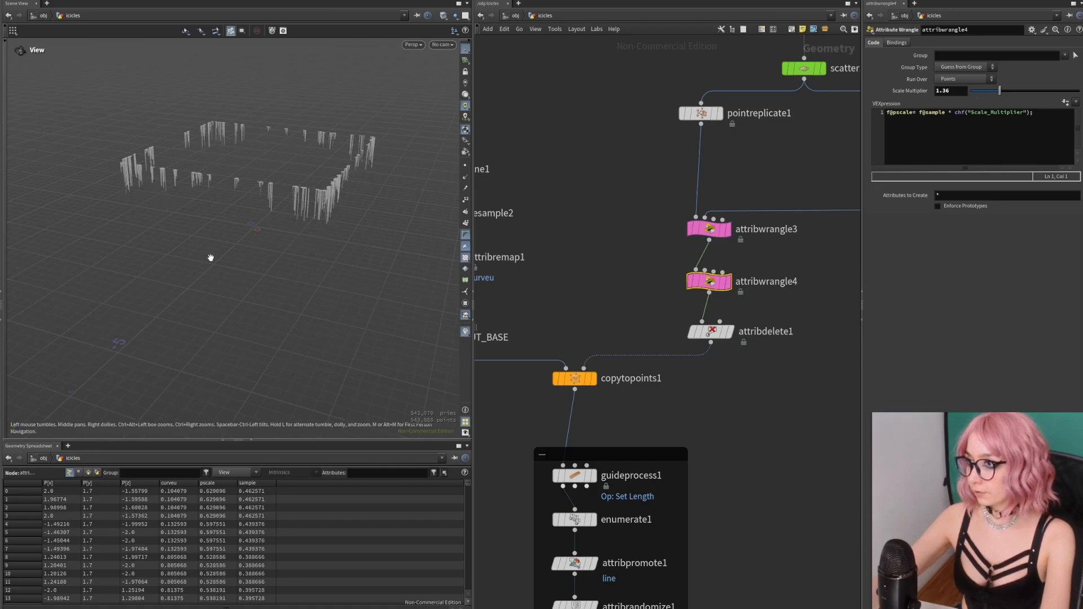
drag(211, 258, 215, 225)
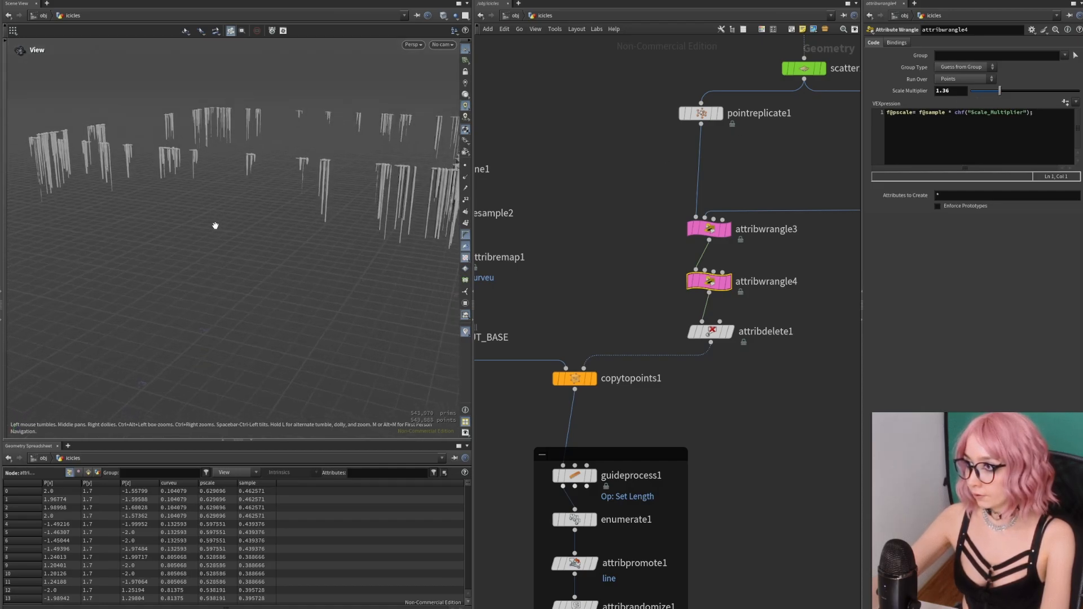